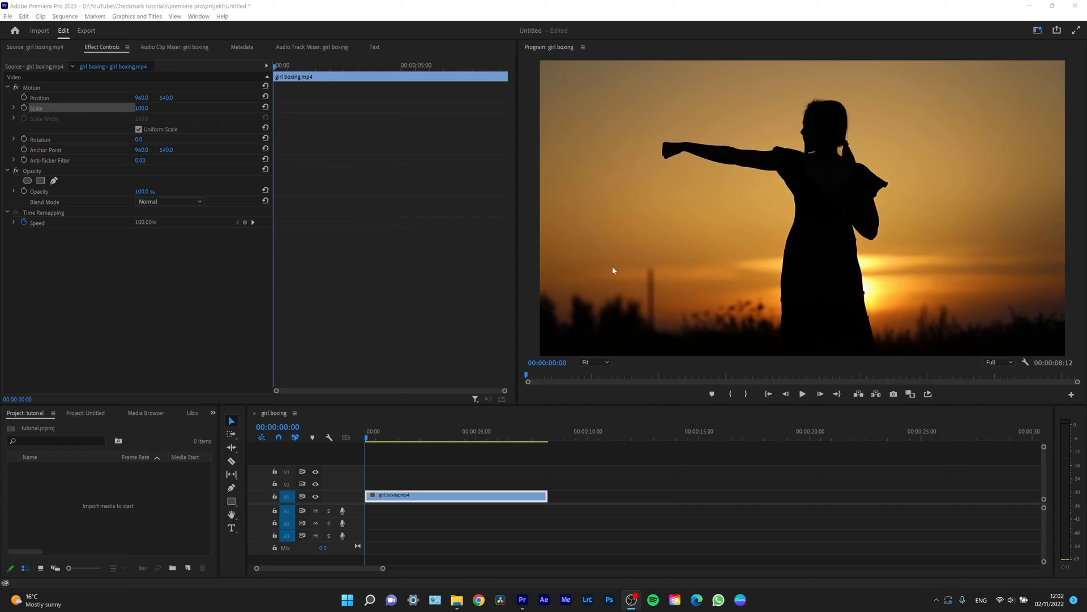
mouse_move(401, 331)
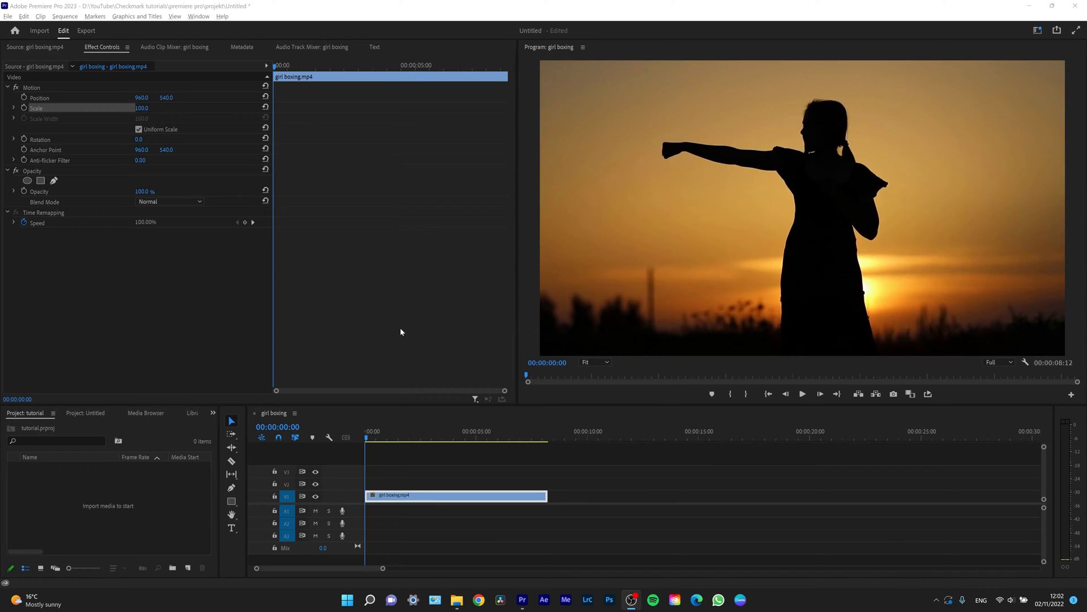
mouse_move(374, 356)
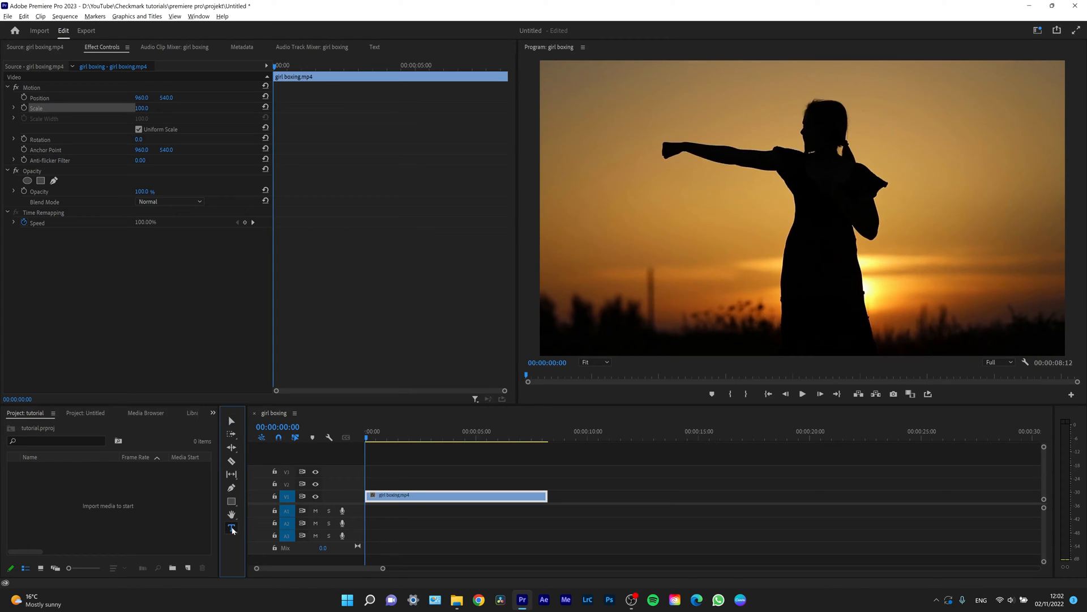
- Add a text graphic over the boxing footage and type the letter 'B'
click(231, 528)
text(B)
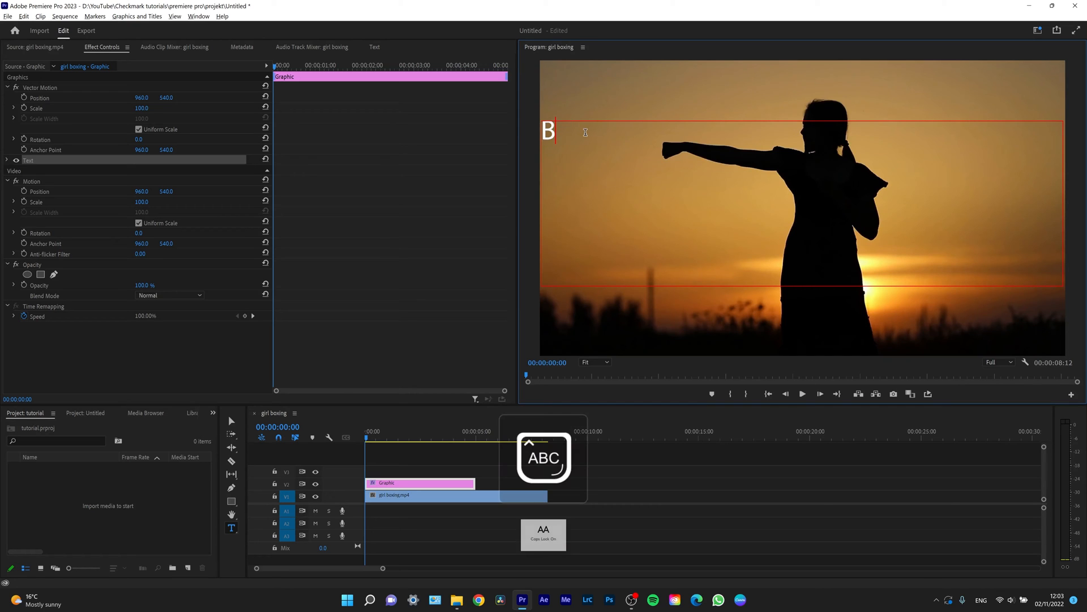
- Type 'OXING IS MY LIFE', correcting the 'GE' typo
text(OXING IS)
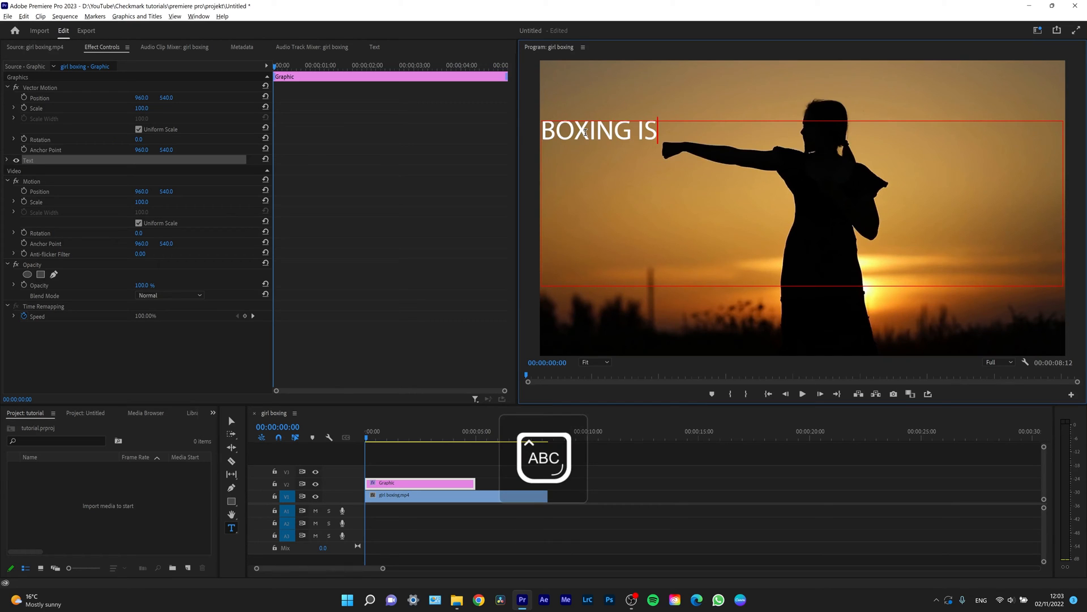
text(MY LI)
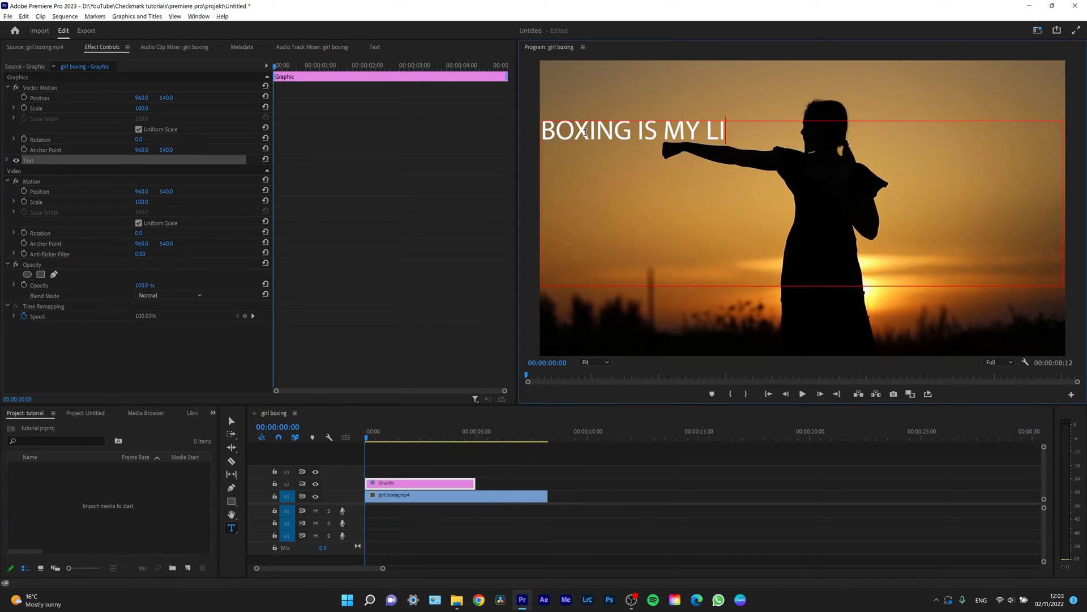
text(GE)
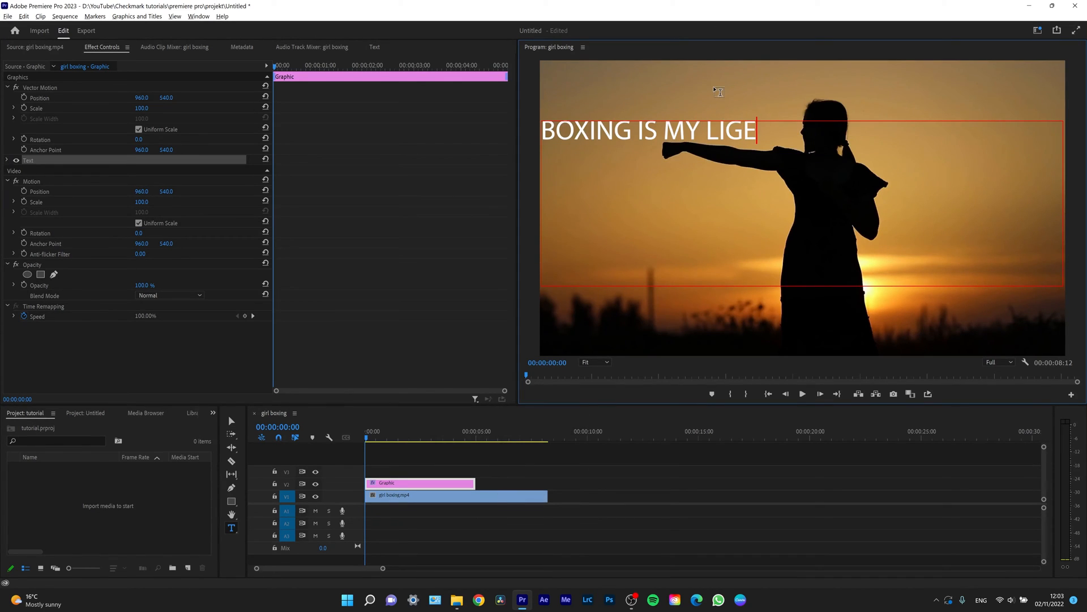
text(LIFE)
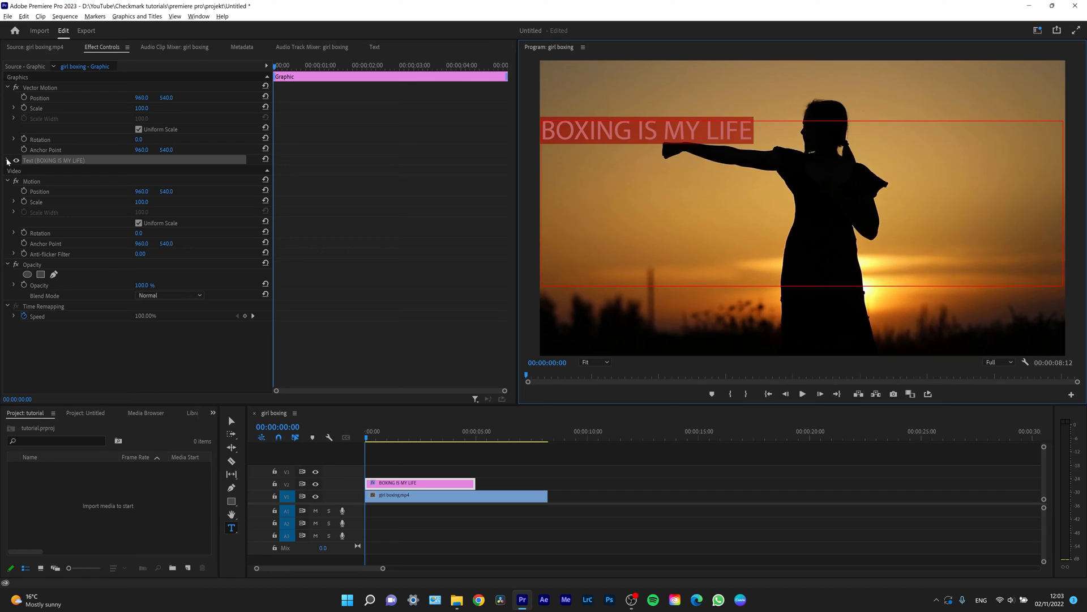
- Expand the title's Source Text settings and set the font to Century Gothic
click(7, 160)
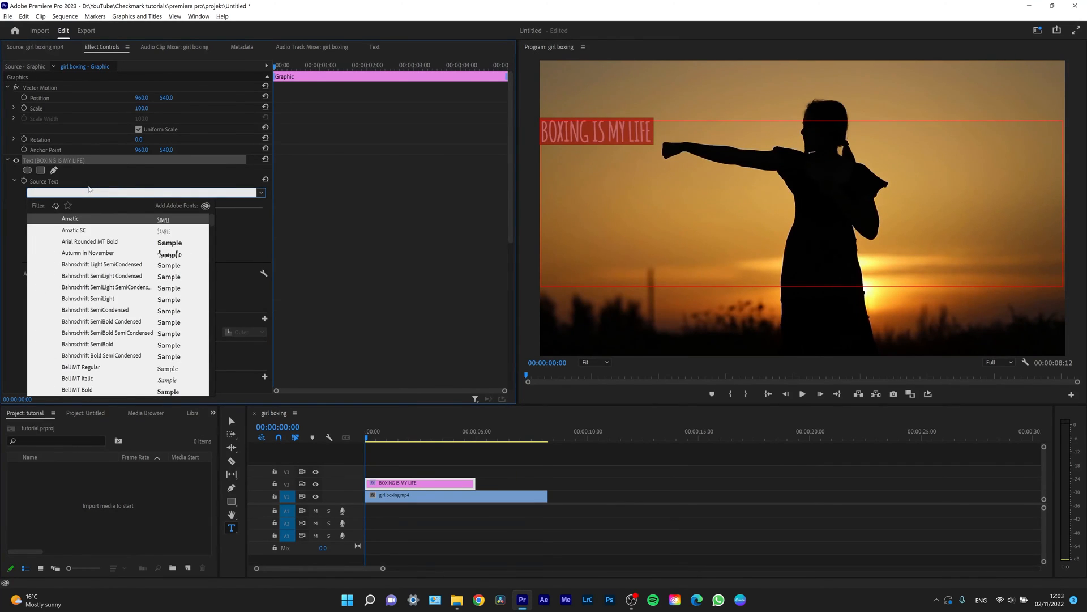
scroll(down, 3)
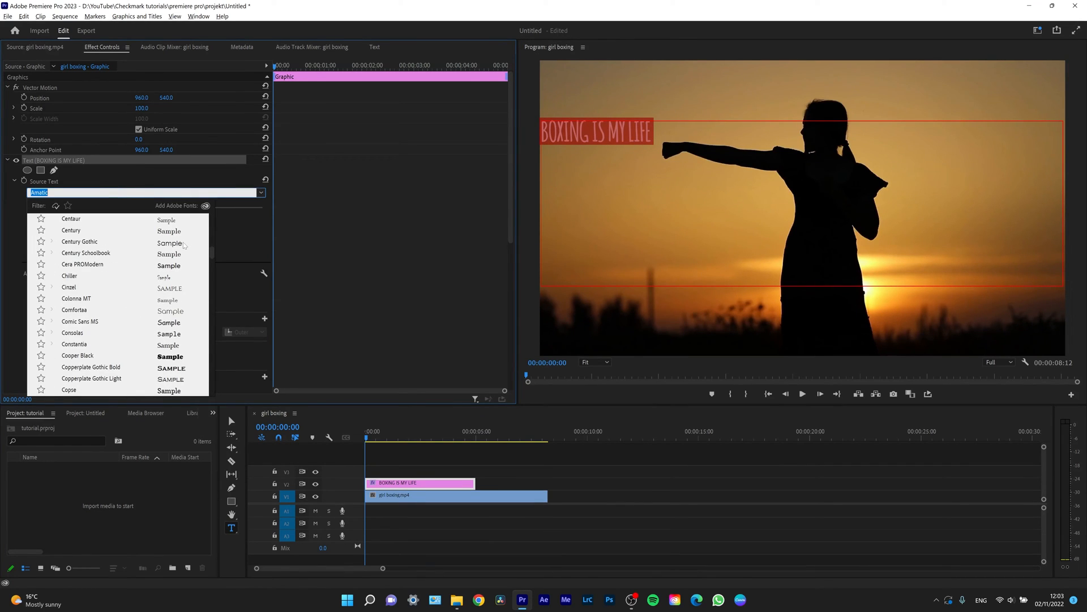
click(79, 241)
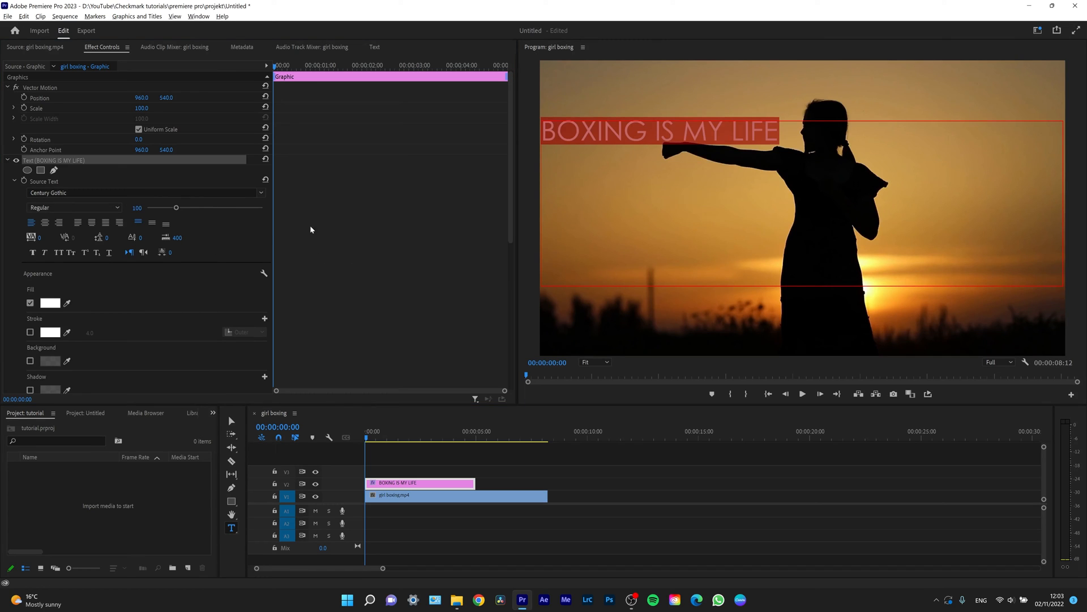
mouse_move(45, 222)
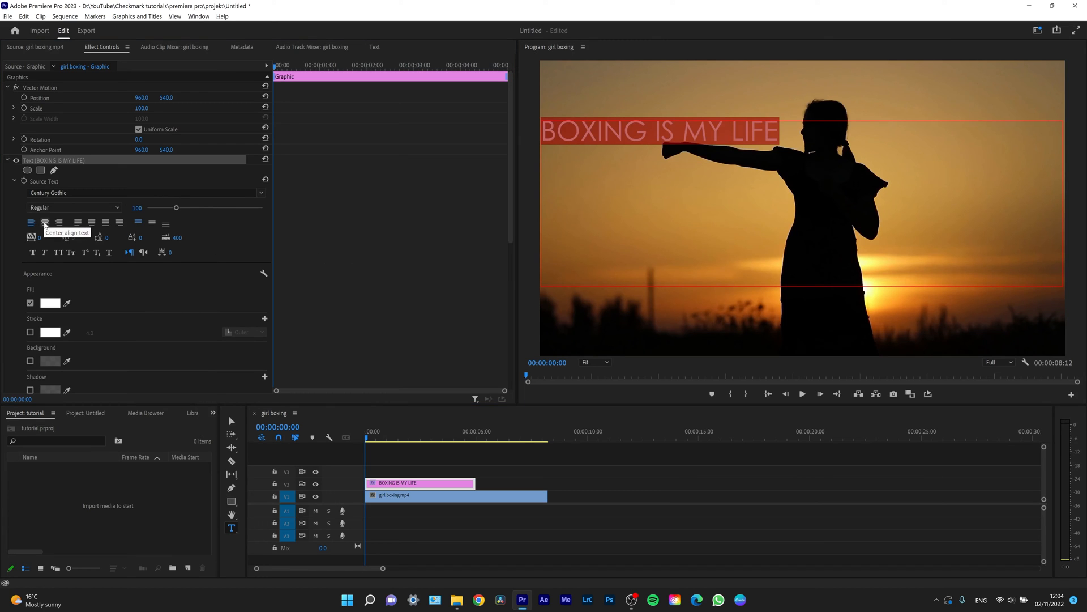
- Center-align the title text and apply Faux Italic
click(152, 222)
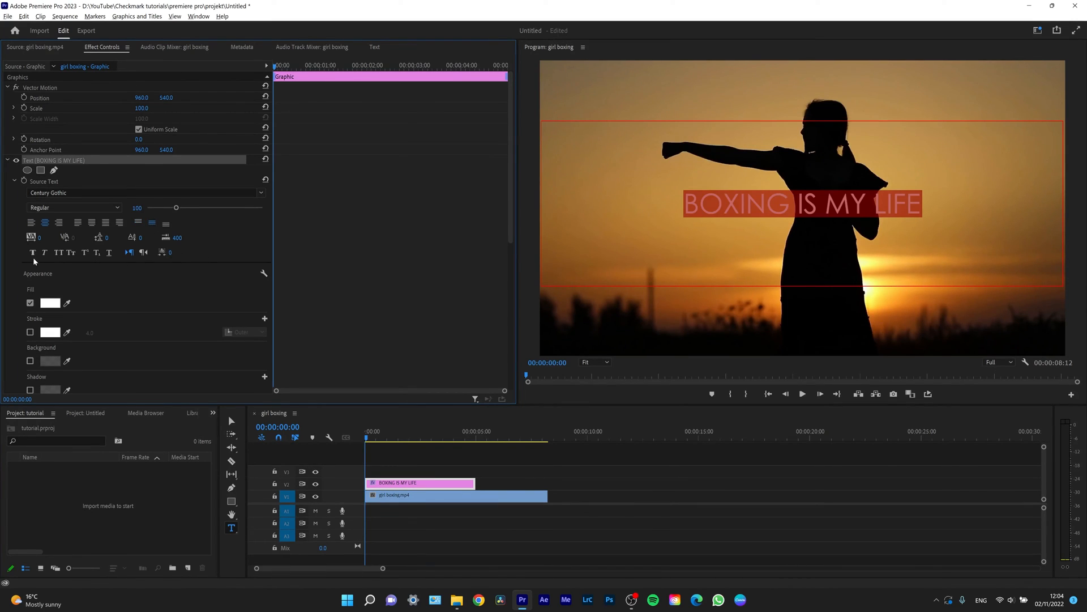
click(31, 251)
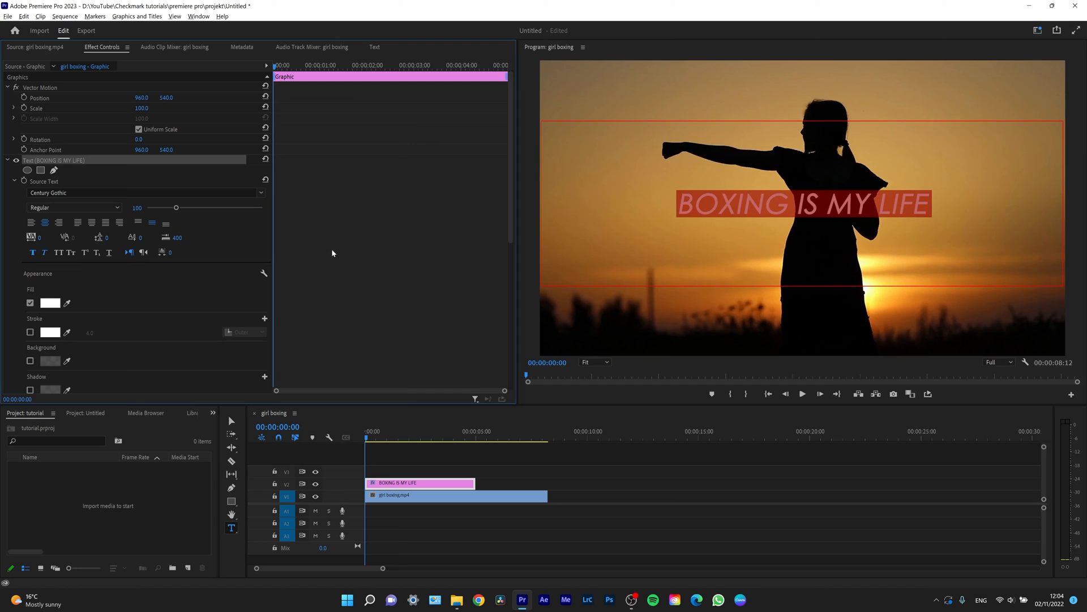
- Raise the title's font size from 100 to 160
drag(175, 207, 177, 208)
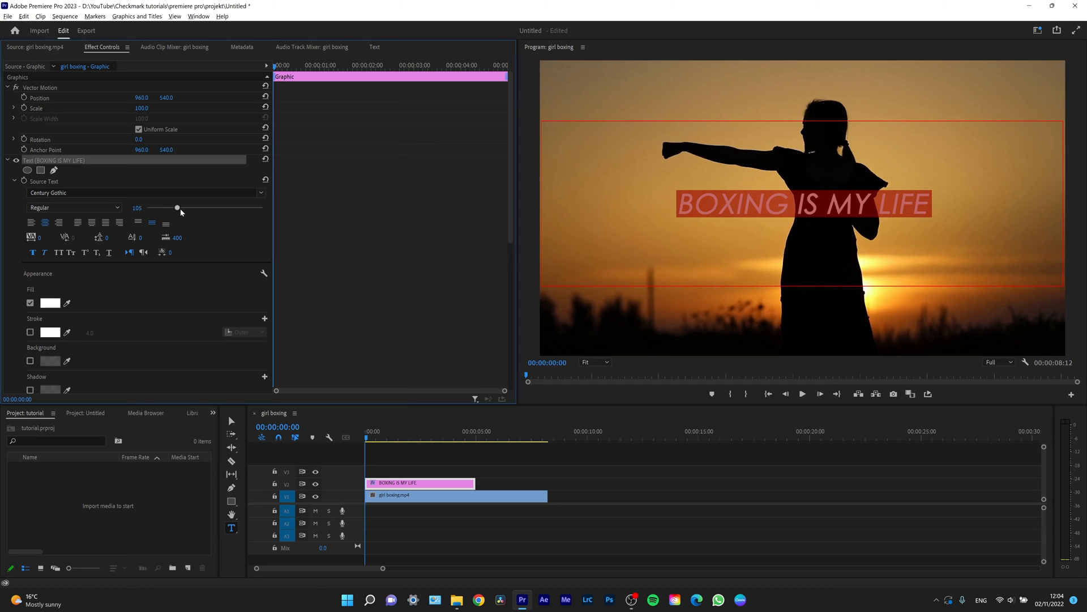
drag(176, 207, 198, 207)
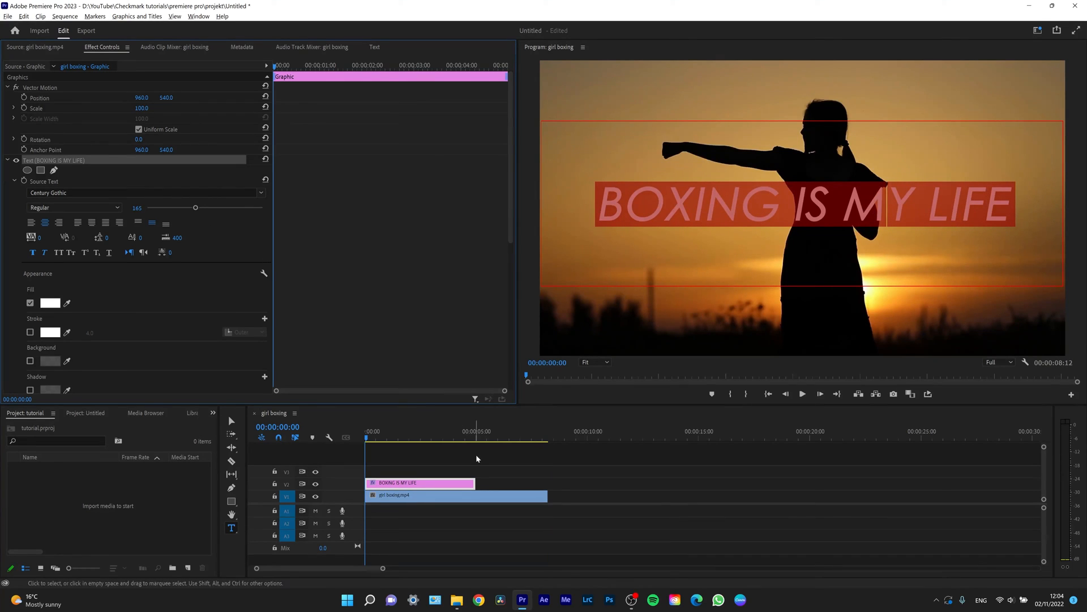
- Deselect the title, play the sequence, and select the boxing video clip
click(481, 452)
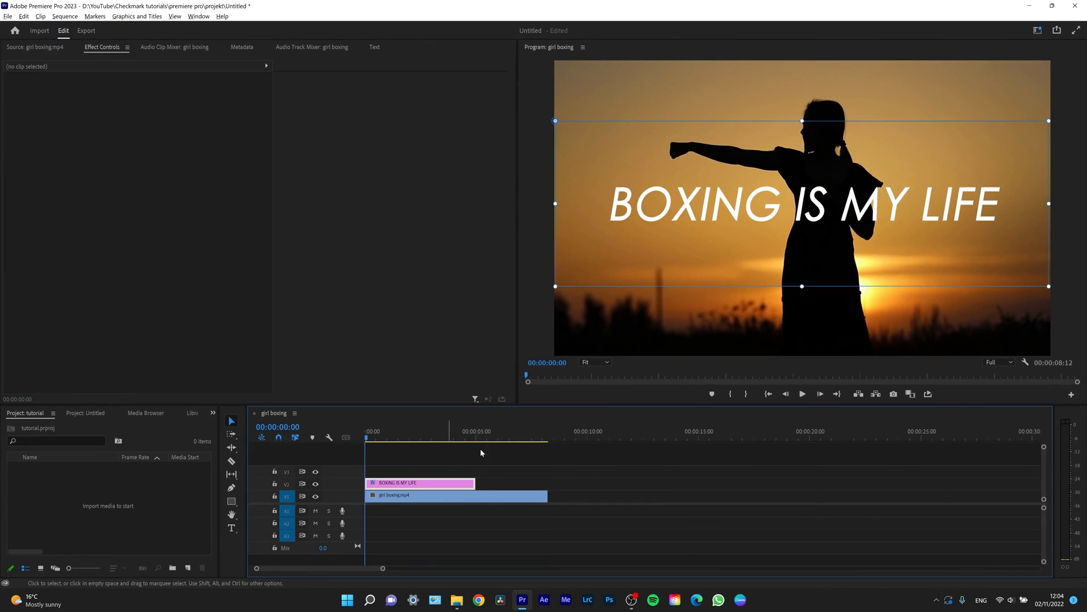
click(801, 393)
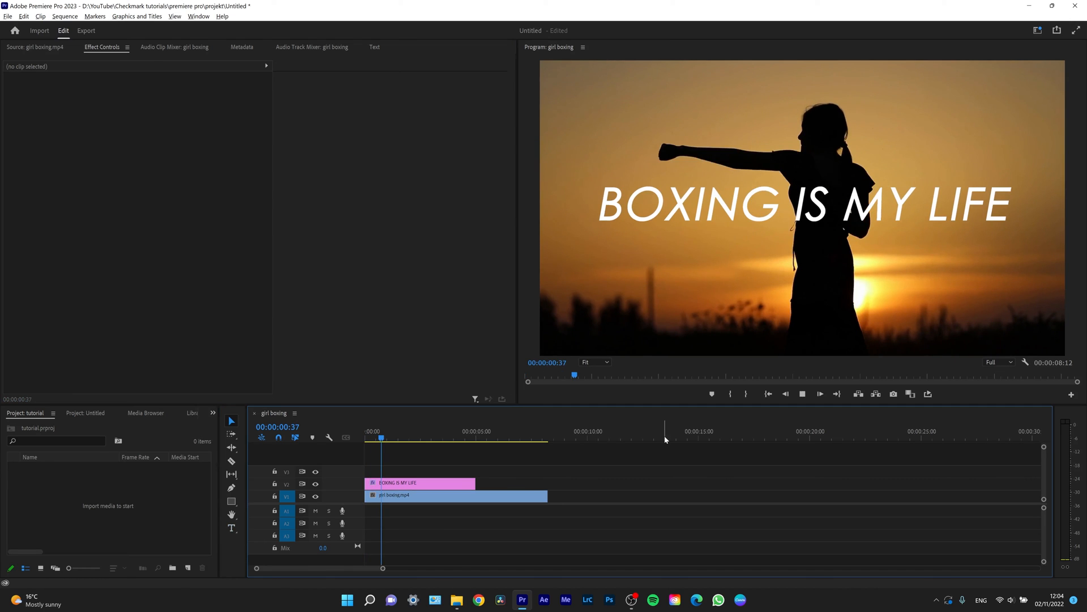
click(455, 495)
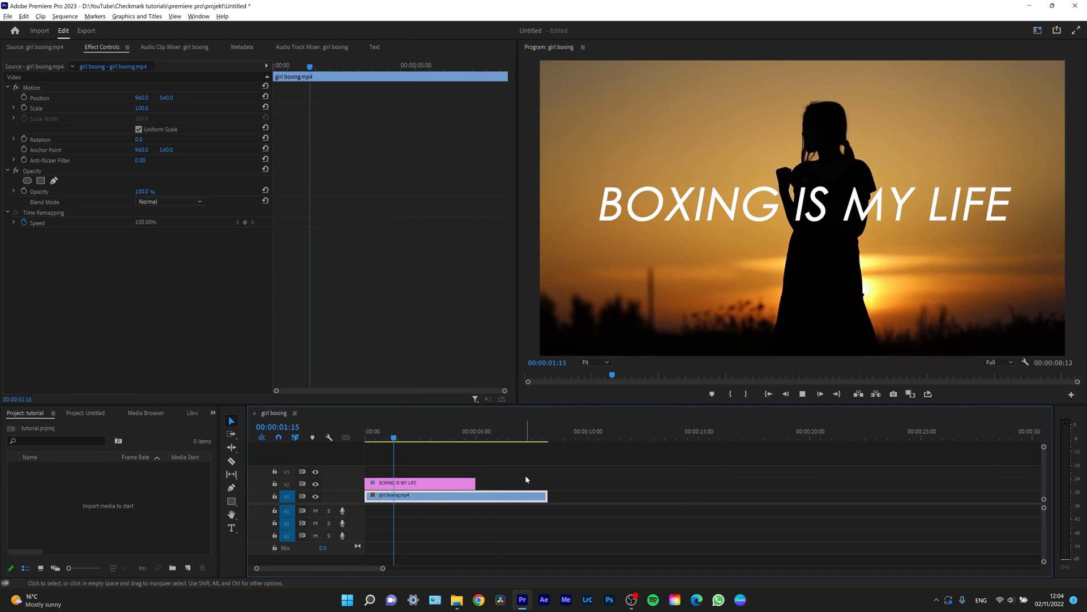